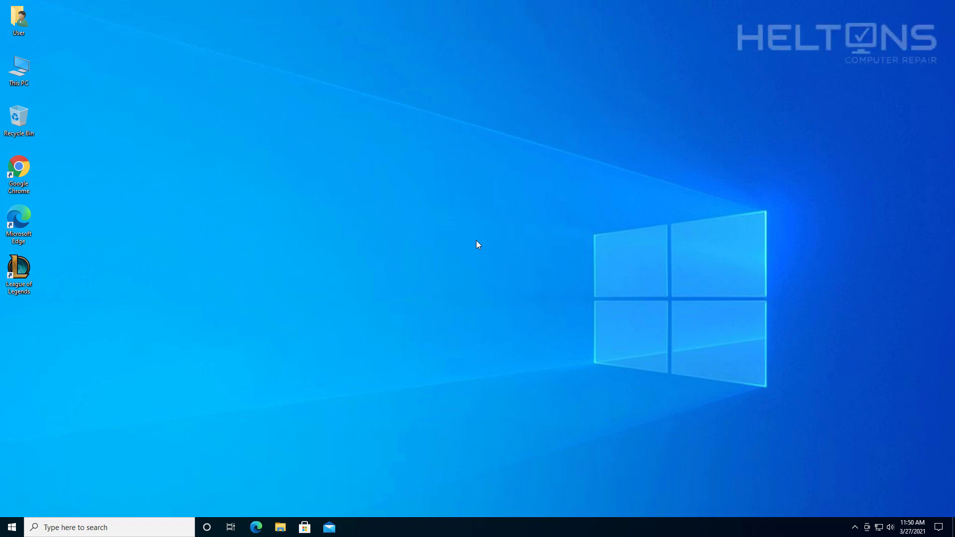
mouse_move(24, 295)
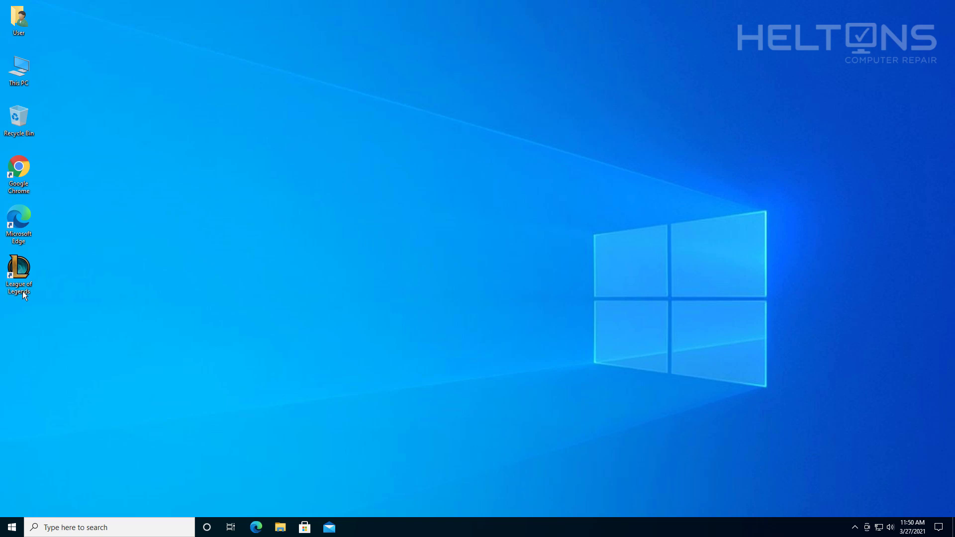
mouse_move(33, 292)
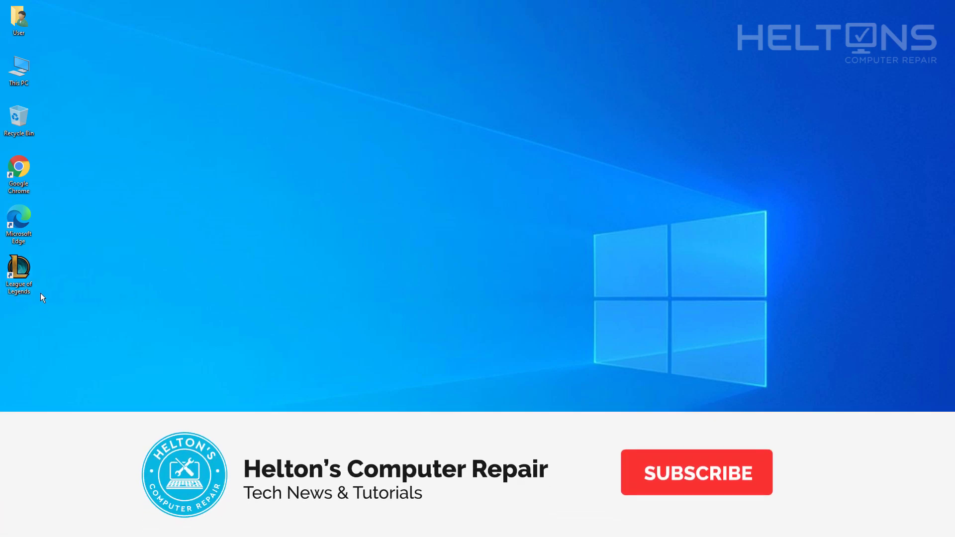
Launch Windows Settings from the Start menu's gear icon.
click(695, 472)
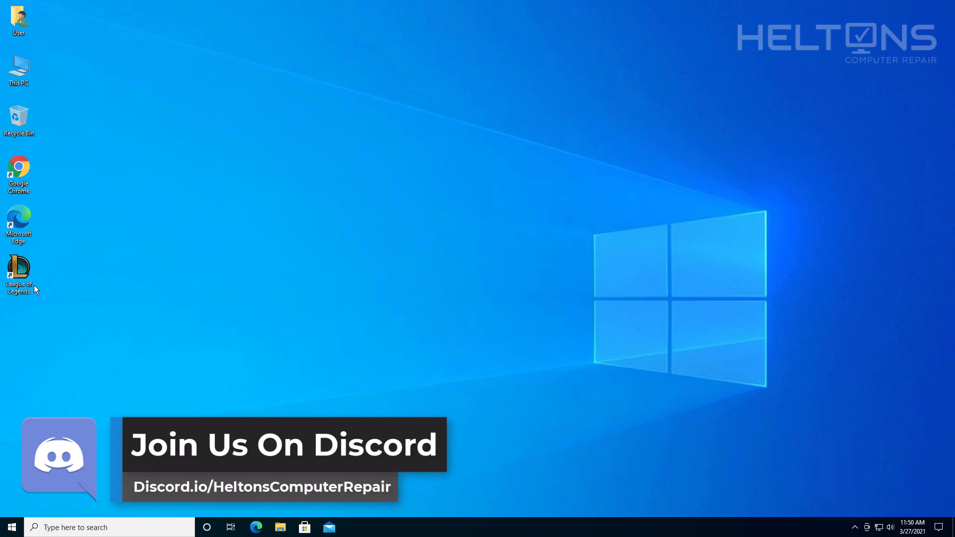
mouse_move(281, 370)
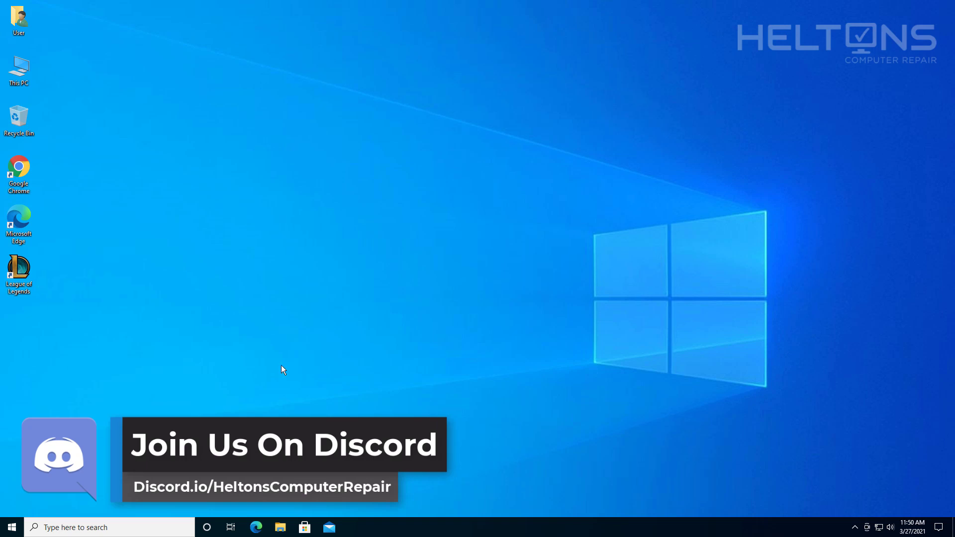
mouse_move(485, 379)
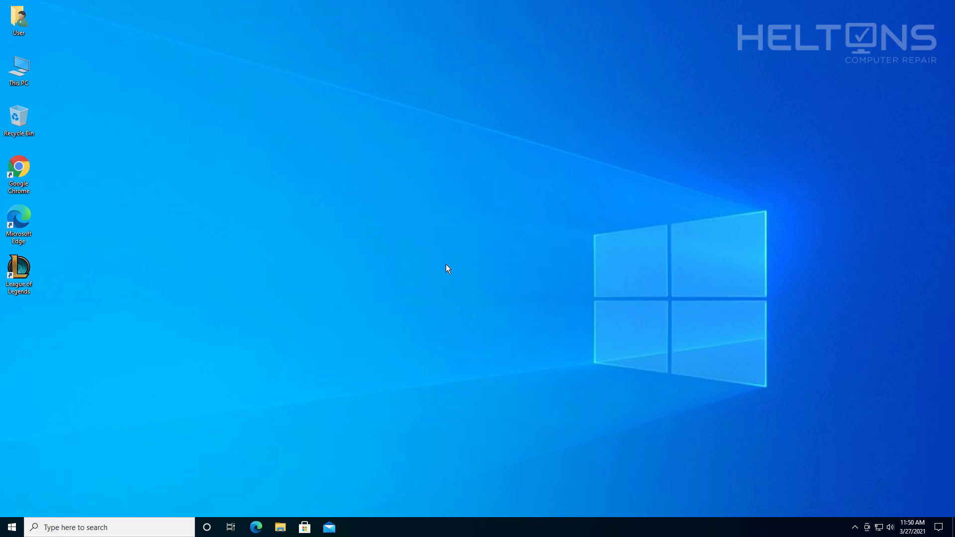
mouse_move(449, 265)
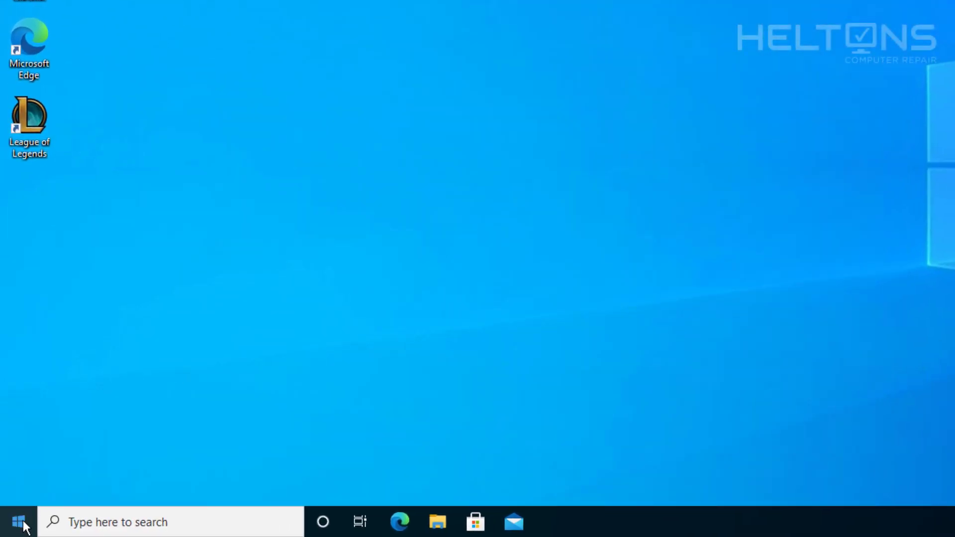
click(16, 522)
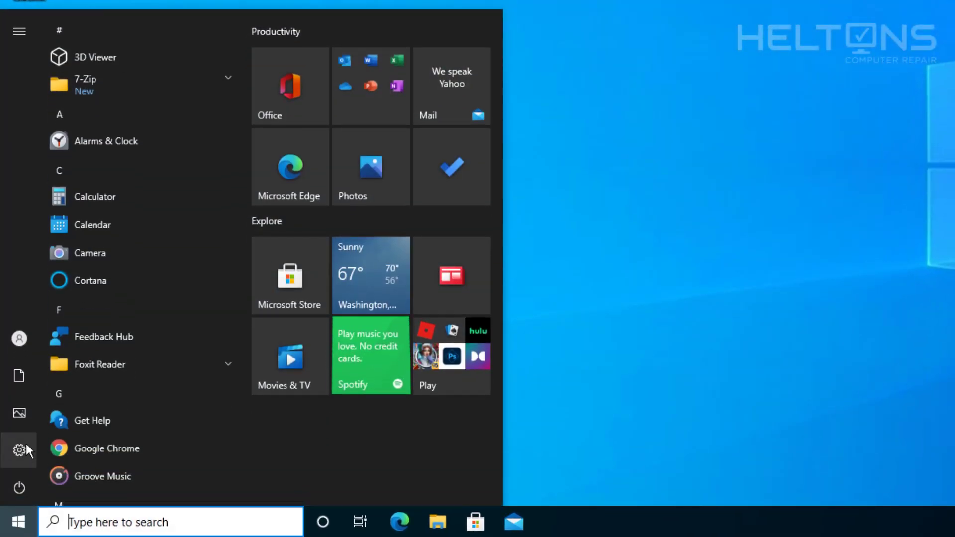
click(18, 451)
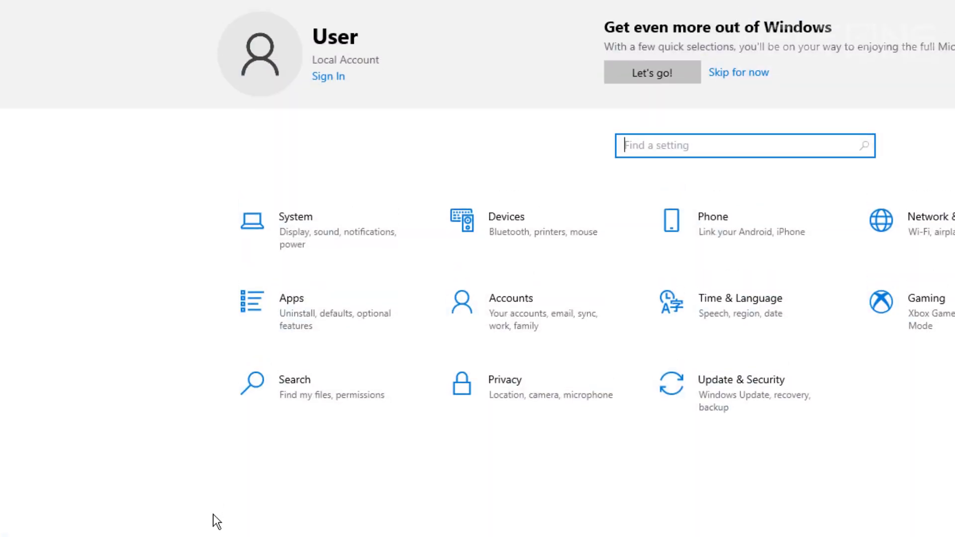
Find League of Legends in Apps & features and confirm its uninstall.
click(291, 298)
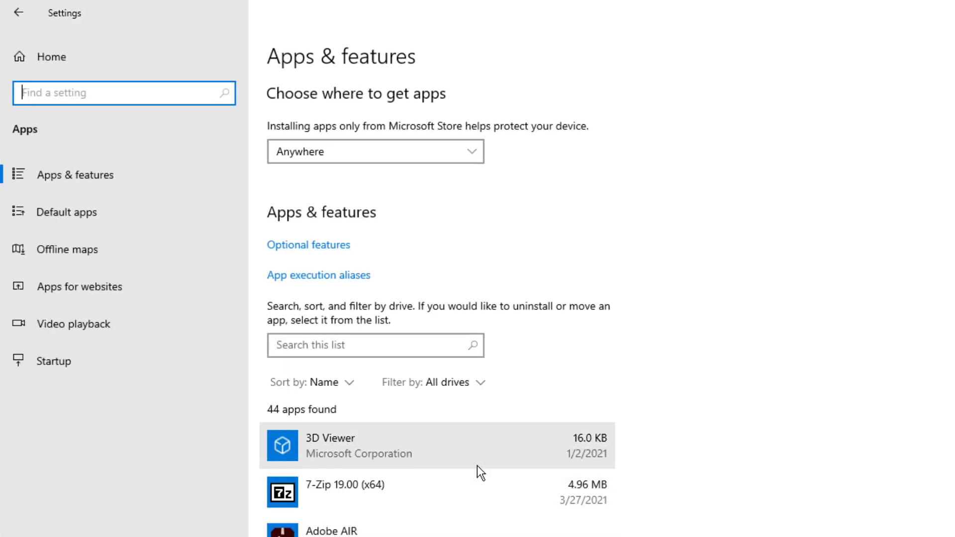
scroll(down, 3)
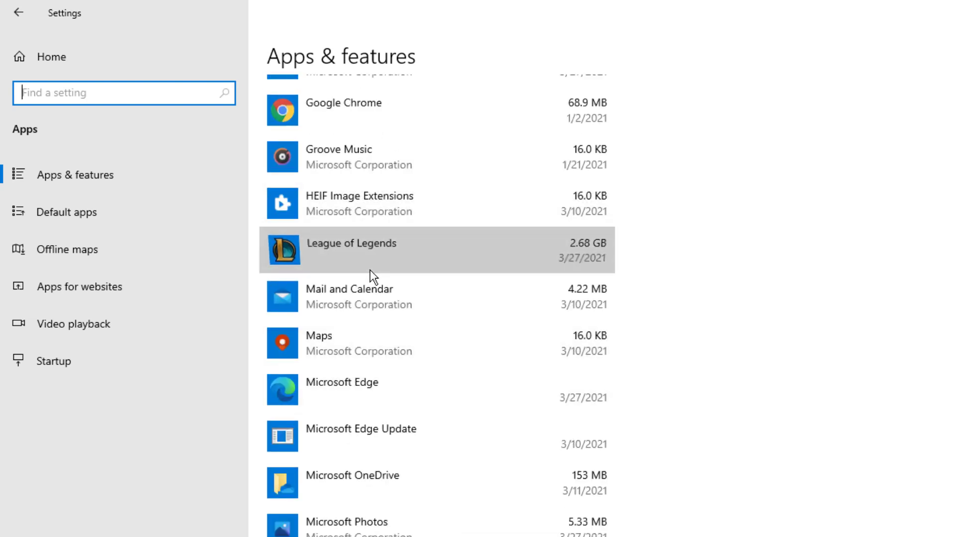
click(571, 299)
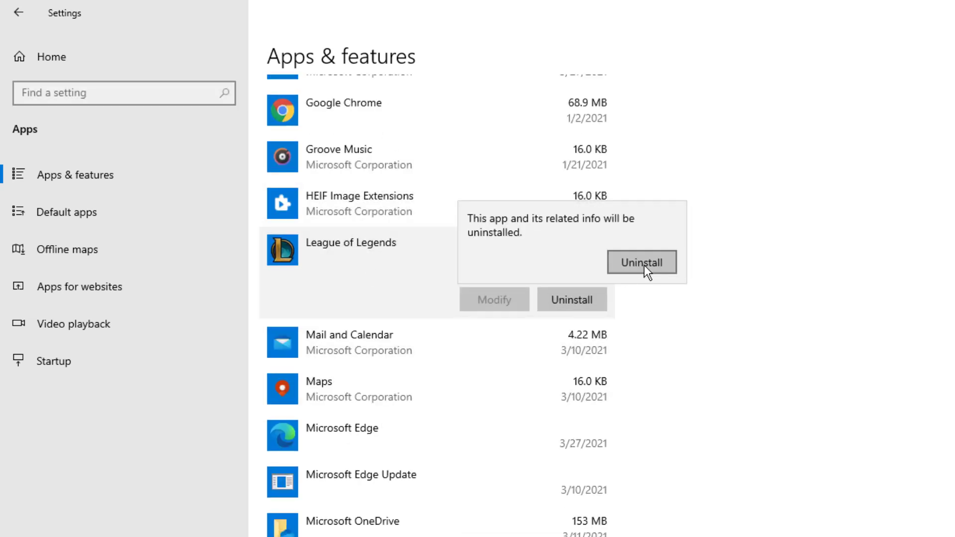
click(640, 262)
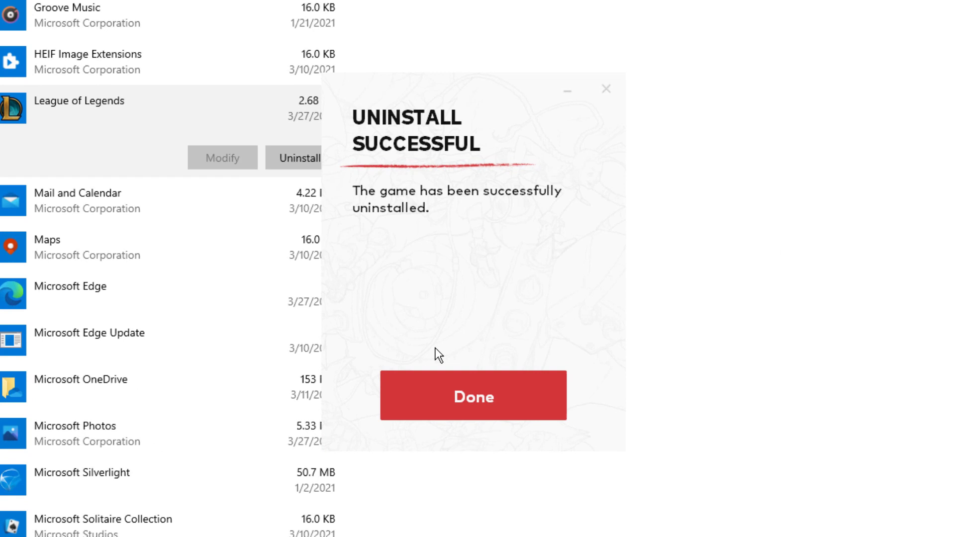
mouse_move(373, 243)
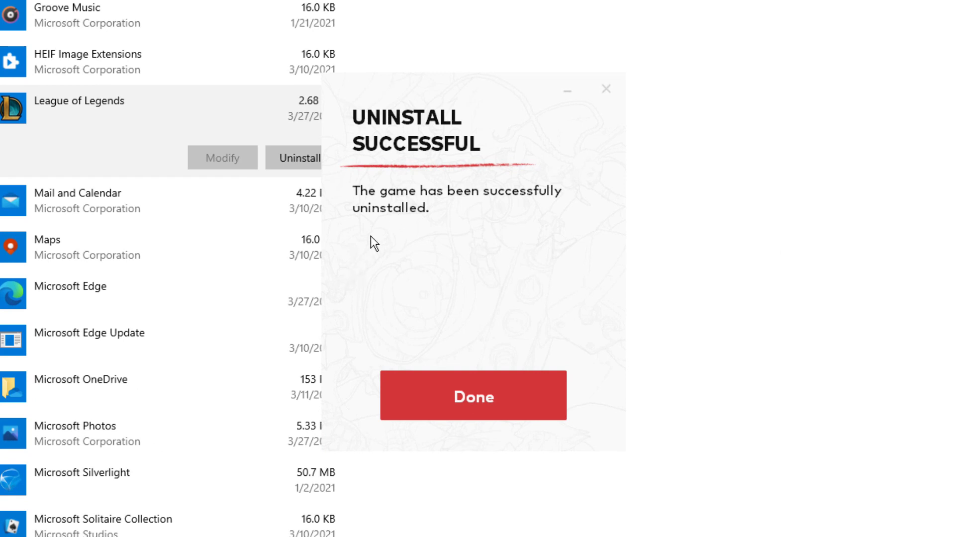
Click Done on the League of Legends Uninstall Successful window.
click(472, 394)
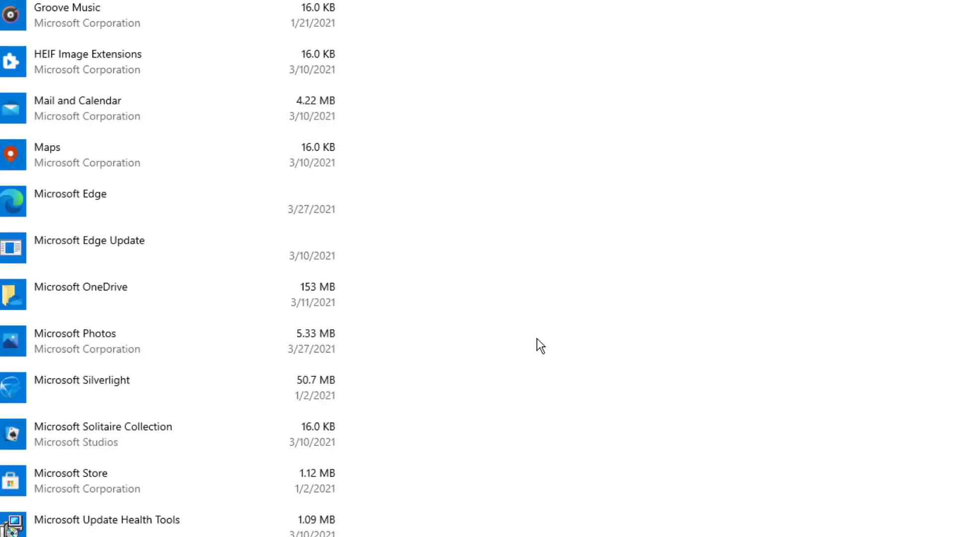
mouse_move(157, 13)
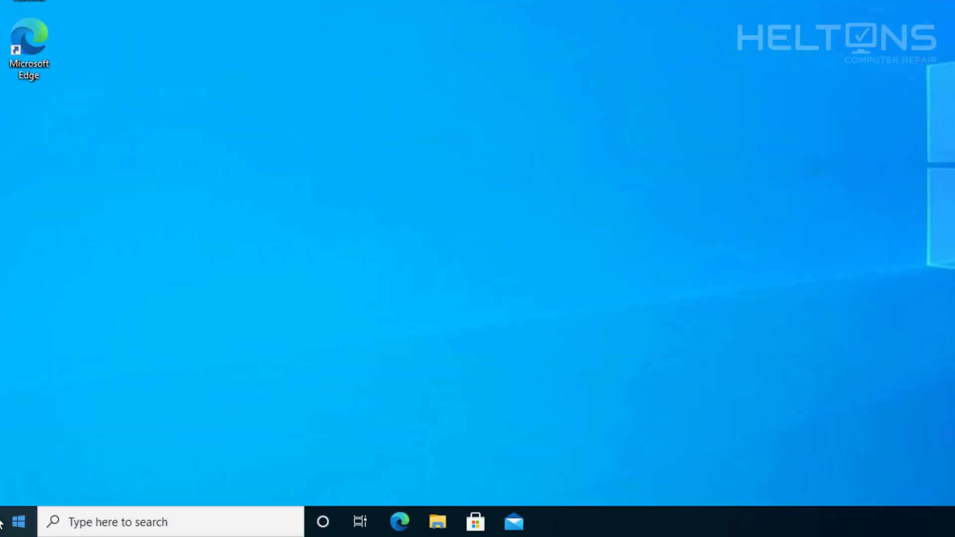
Open Control Panel's Programs and Features to confirm League of Legends is absent.
click(171, 521)
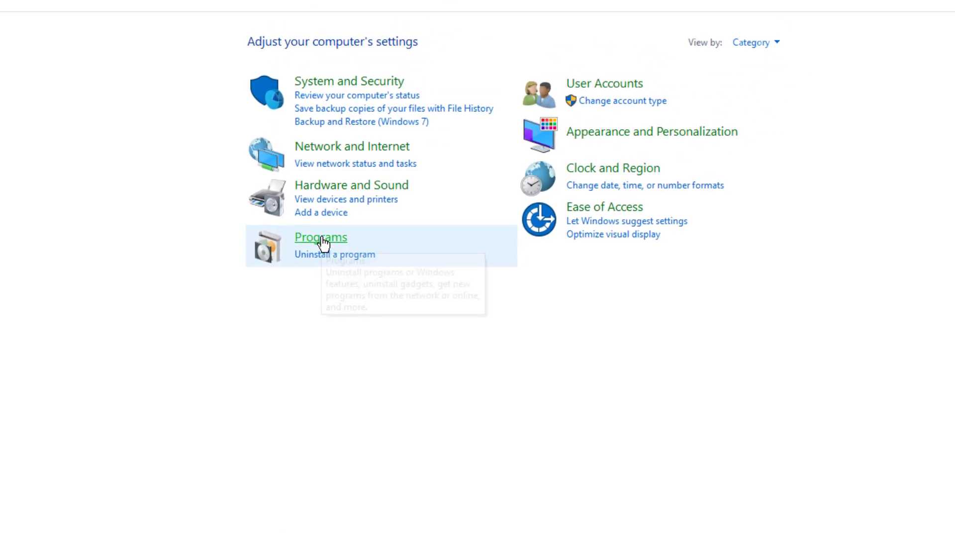
click(321, 236)
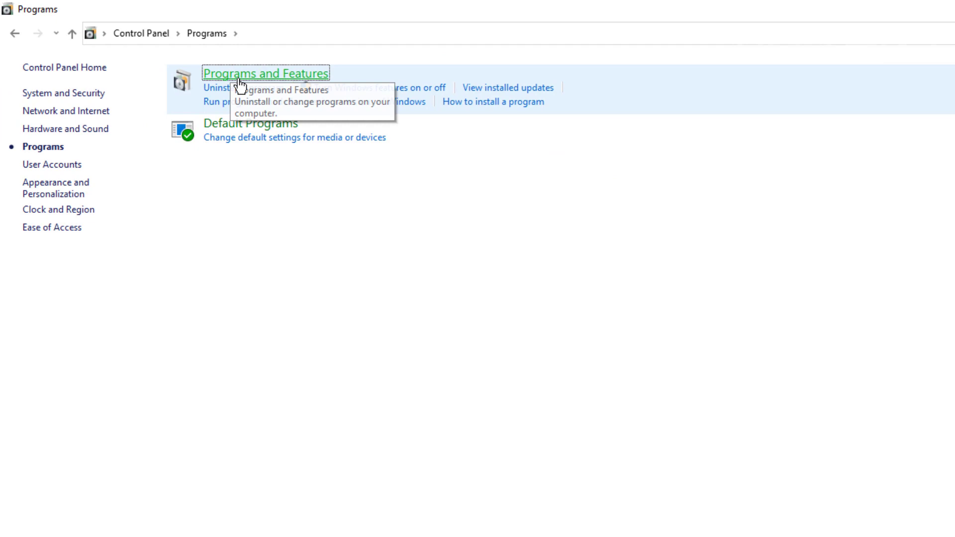
click(266, 73)
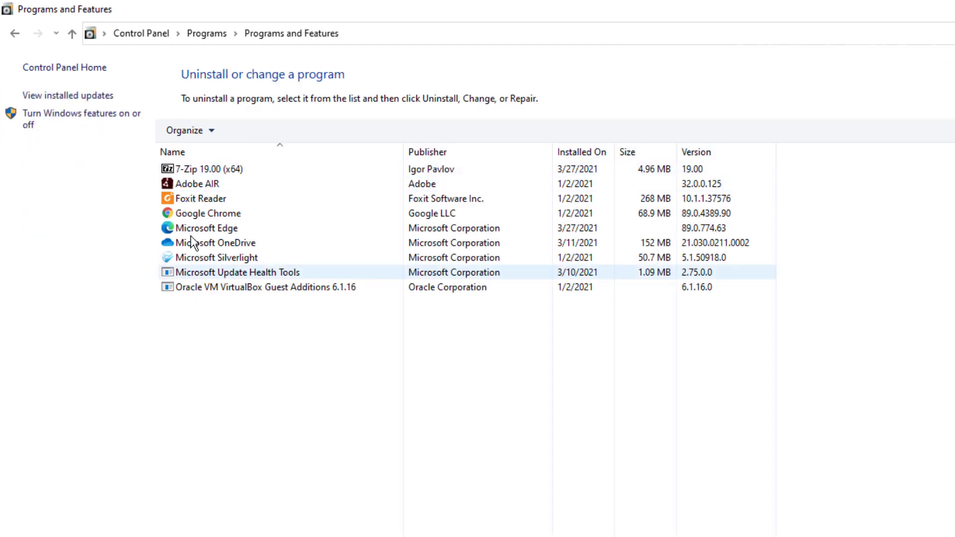
Dismiss the User Account Control prompt and close Control Panel, returning to the desktop.
click(206, 227)
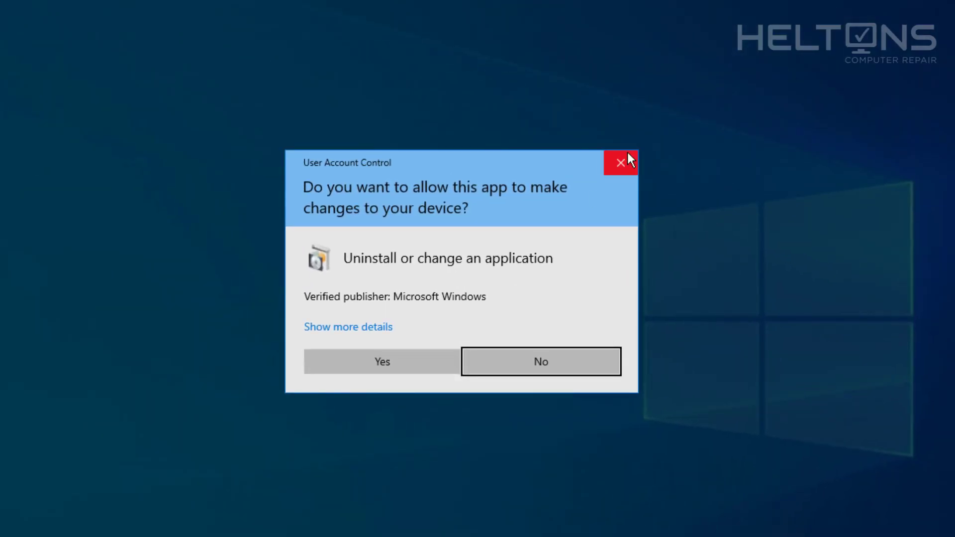
click(381, 361)
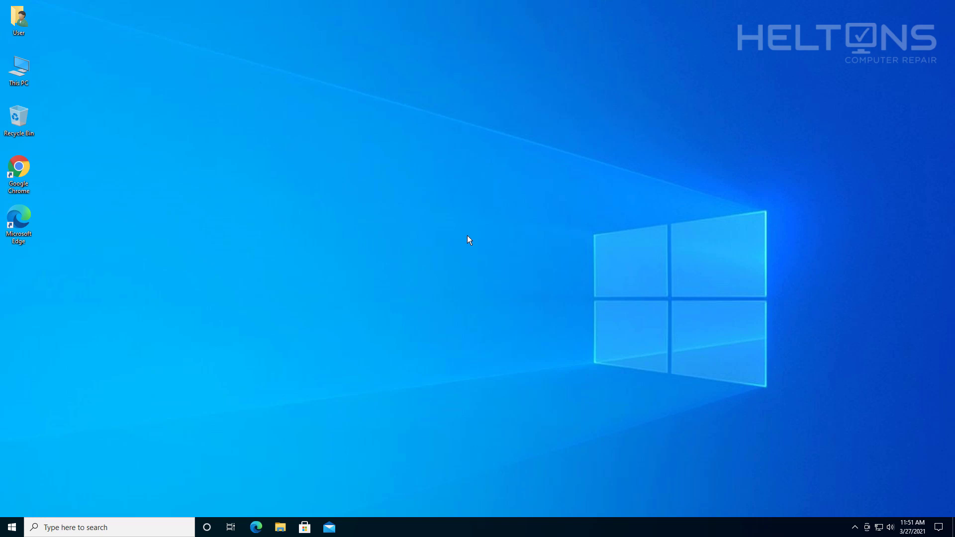
mouse_move(158, 340)
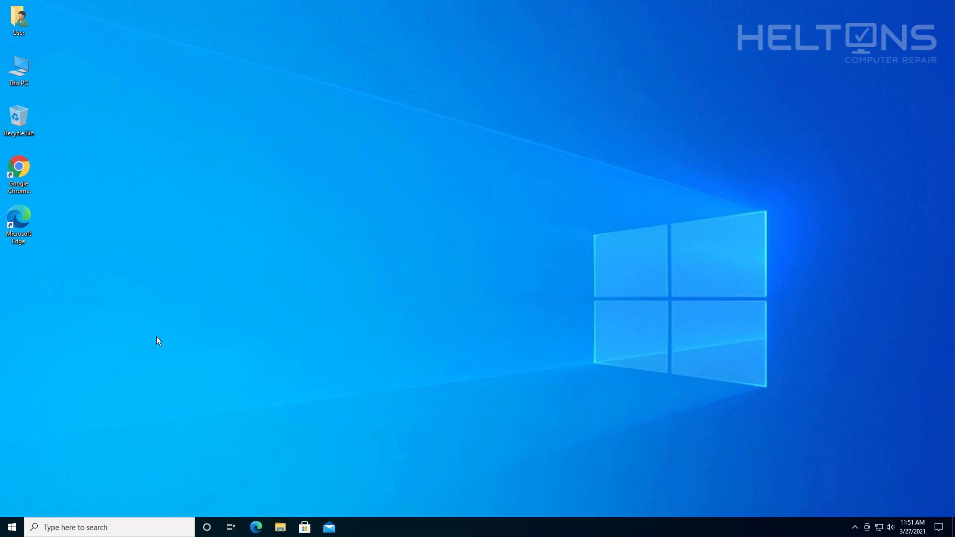
mouse_move(3, 442)
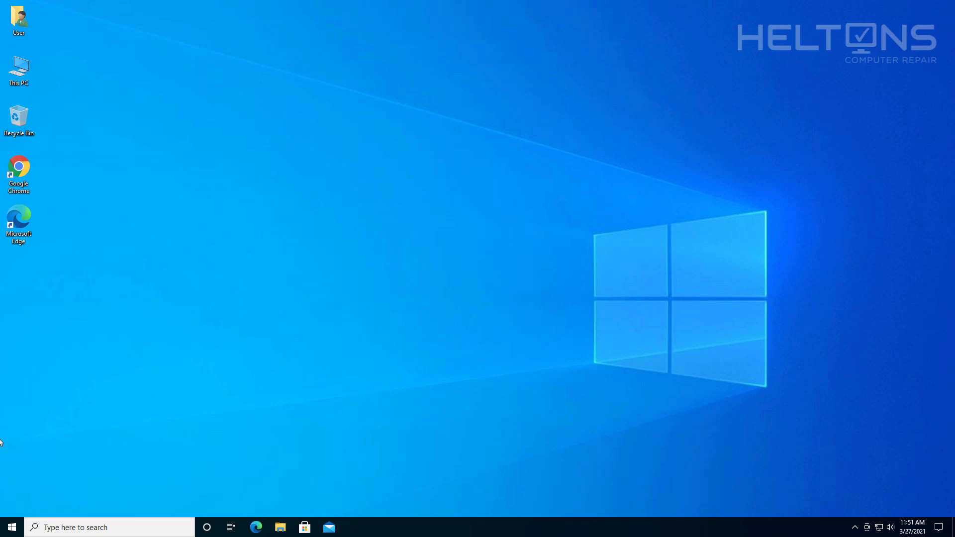